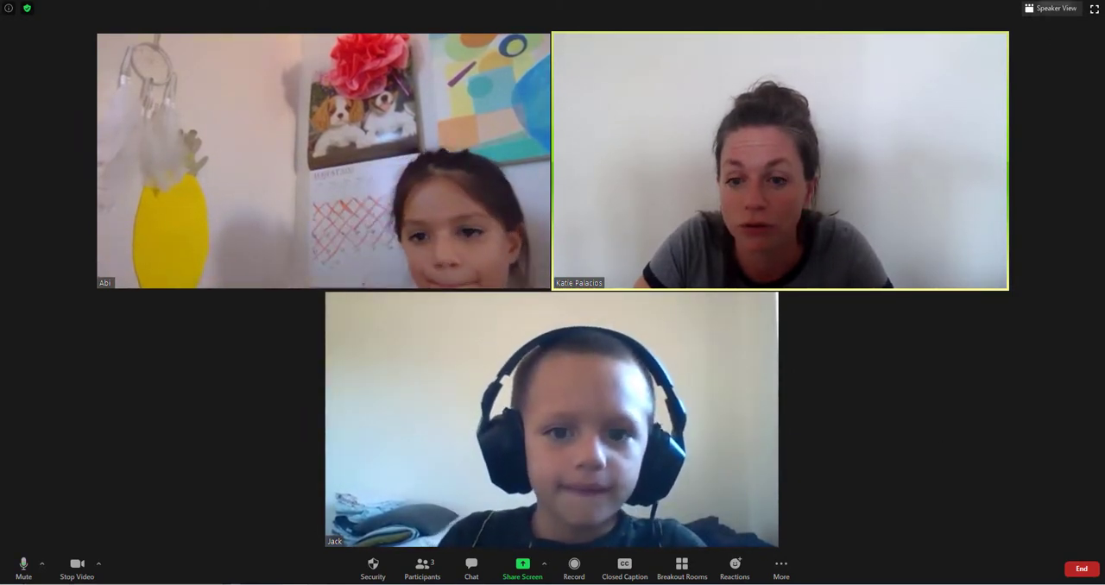
Step: Choose the Happiest Time Google Slides window in Zoom's share-screen picker
left_click(523, 567)
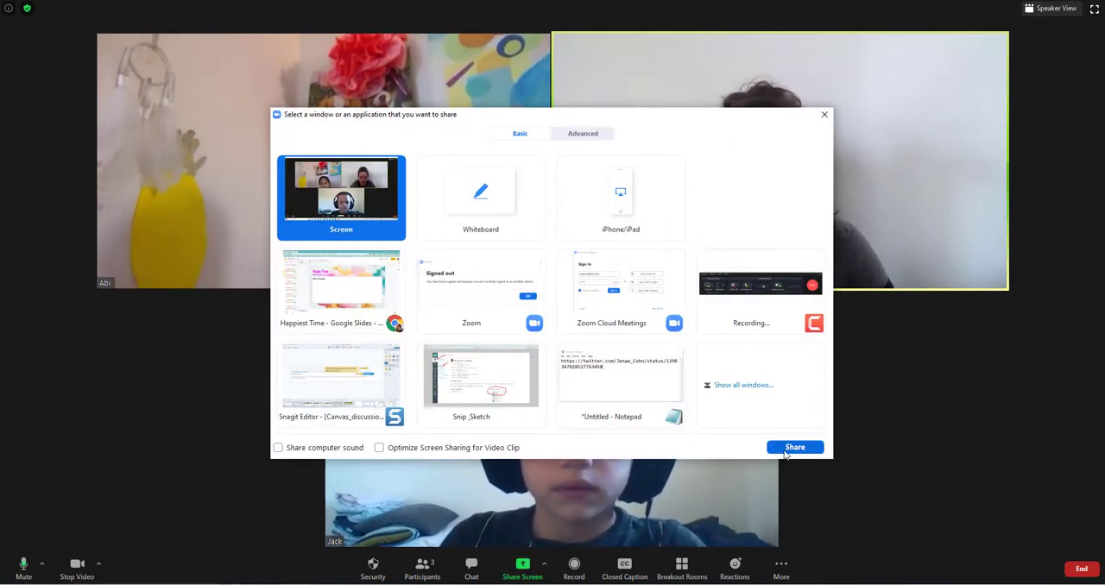
left_click(341, 289)
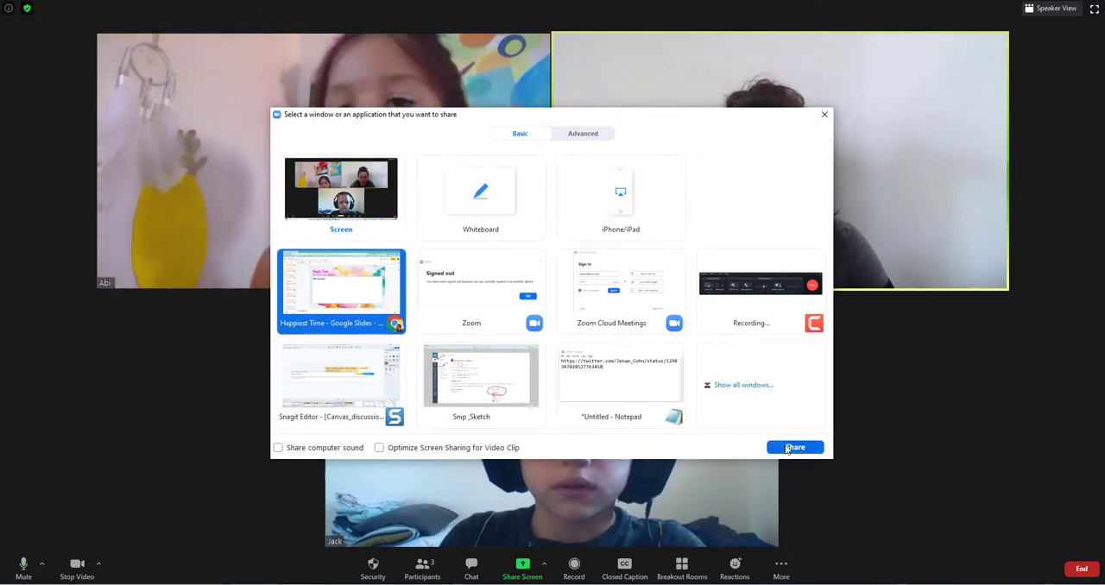
Step: Start sharing the Happiest Time slides window with the Zoom meeting
left_click(794, 447)
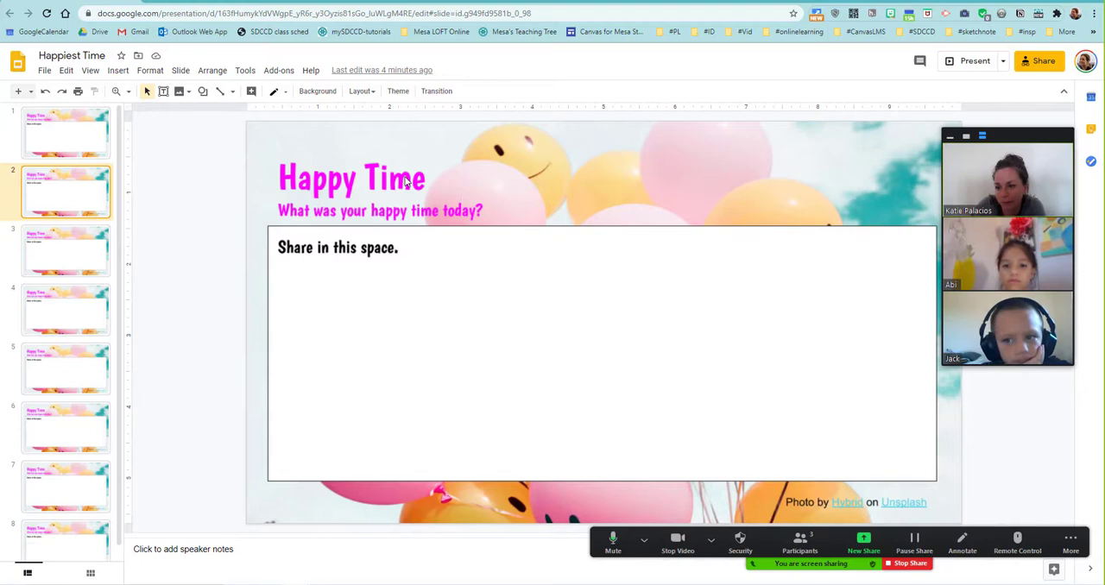
mouse_move(442, 223)
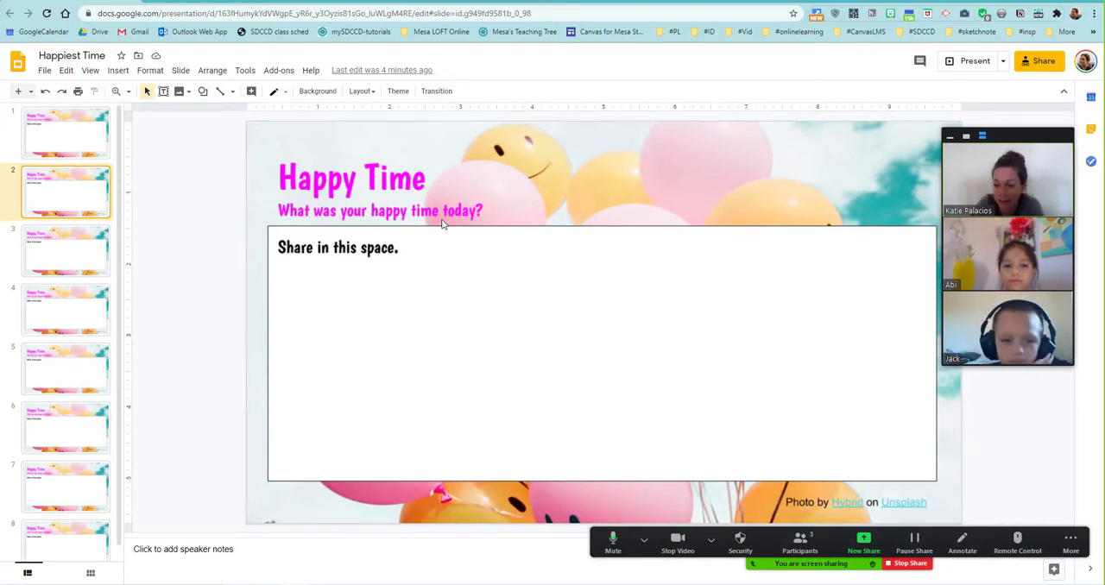
mouse_move(429, 213)
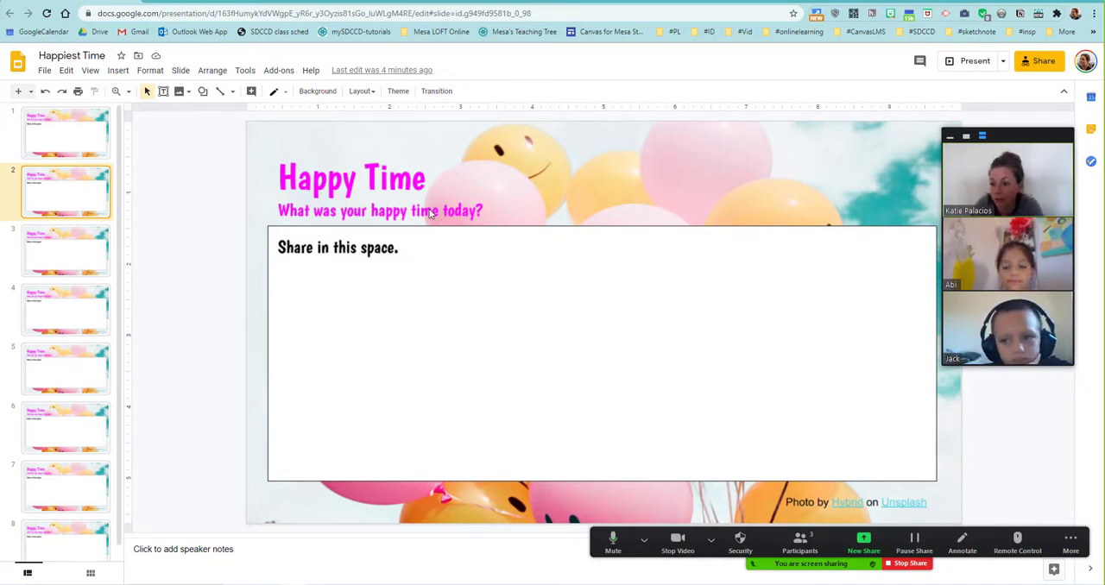
mouse_move(416, 170)
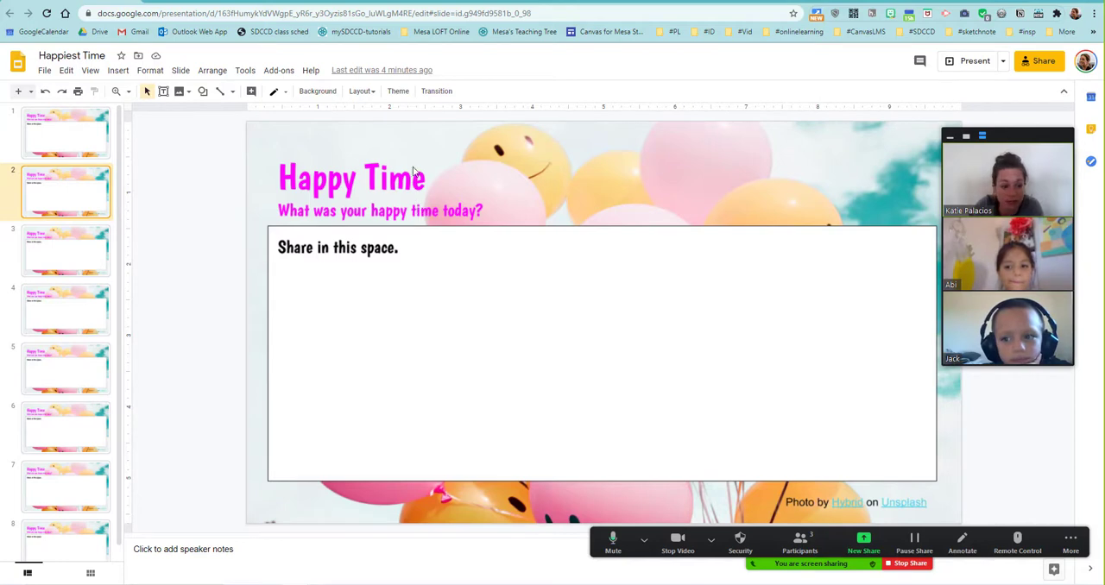
mouse_move(328, 251)
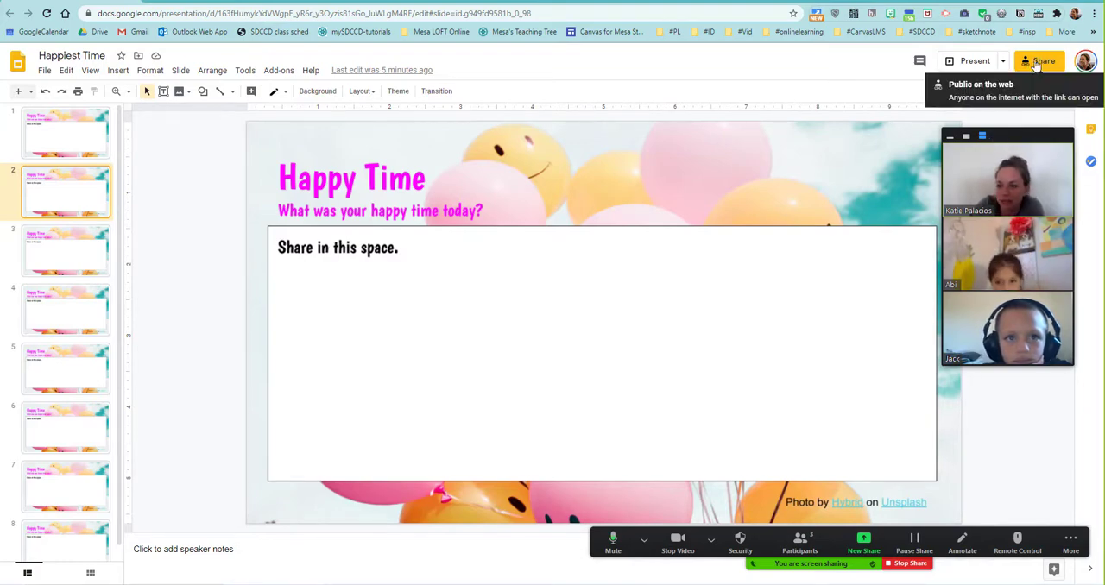
Step: Copy the deck's link, editable by anyone with the link, and close sharing settings
left_click(1042, 60)
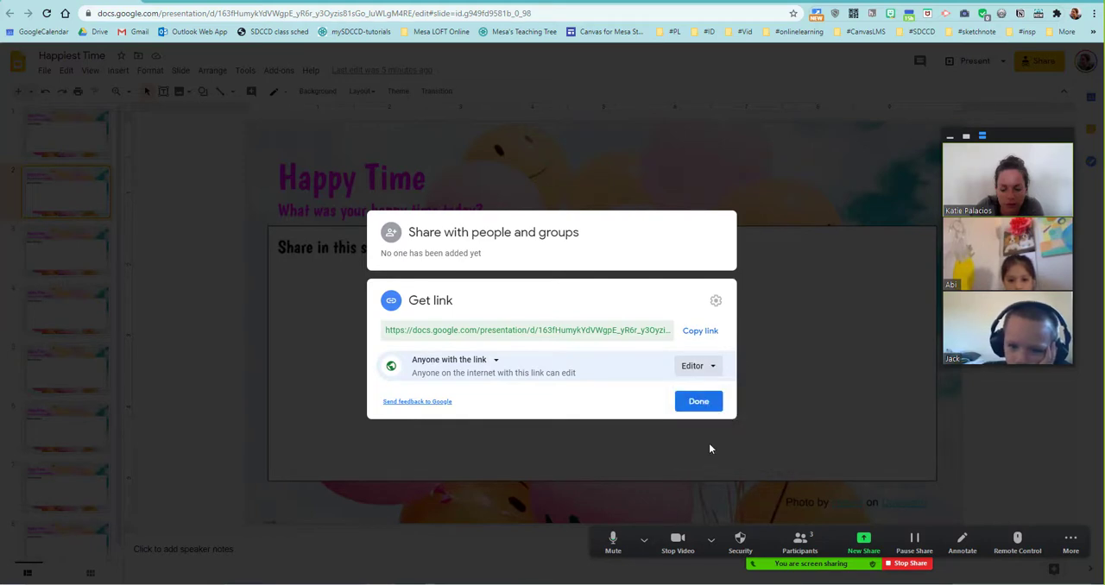
left_click(699, 330)
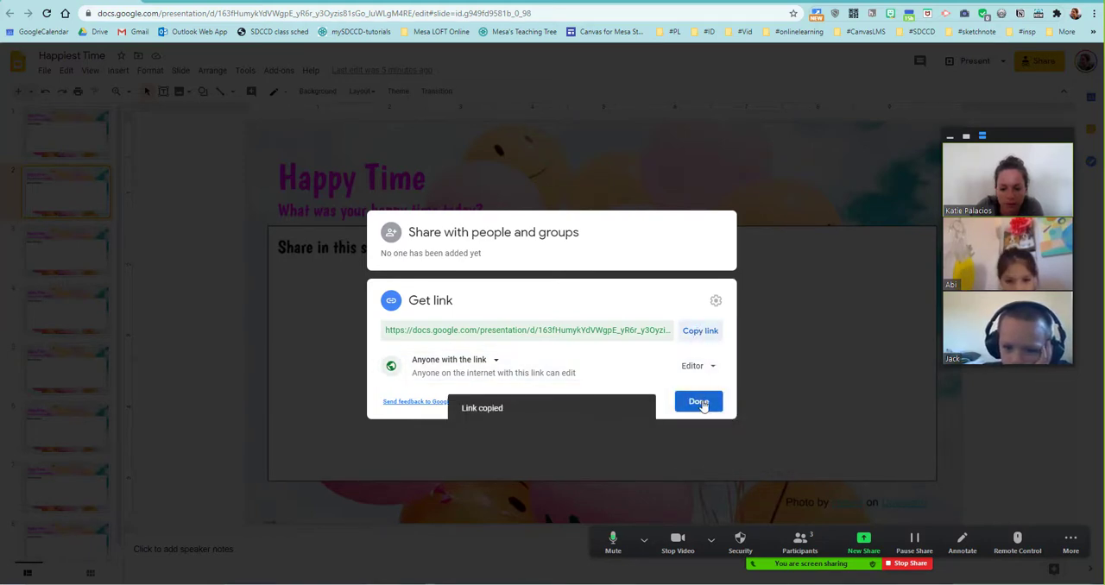
left_click(699, 402)
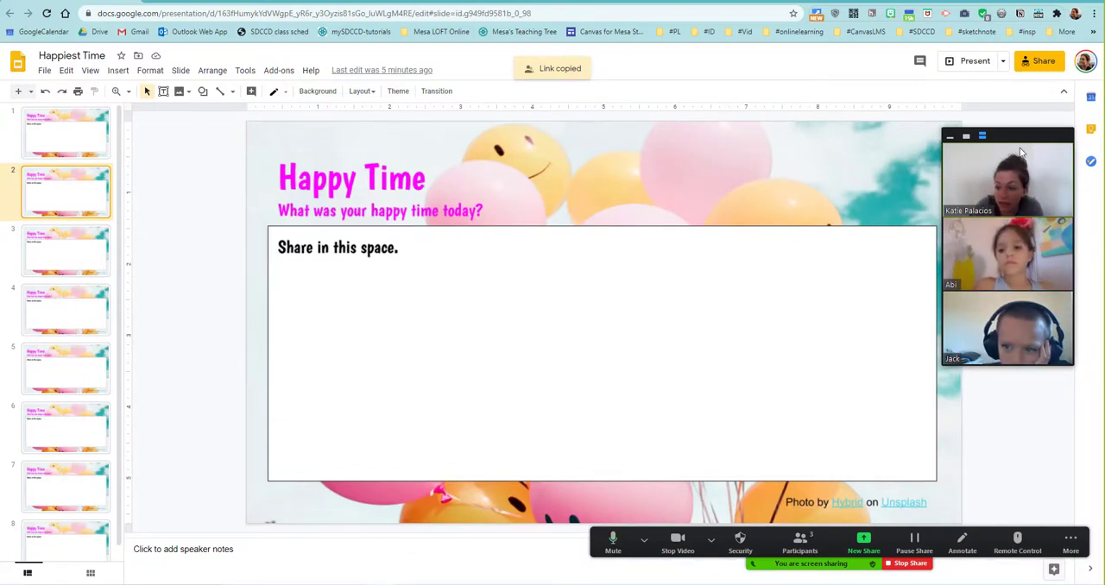
mouse_move(1071, 516)
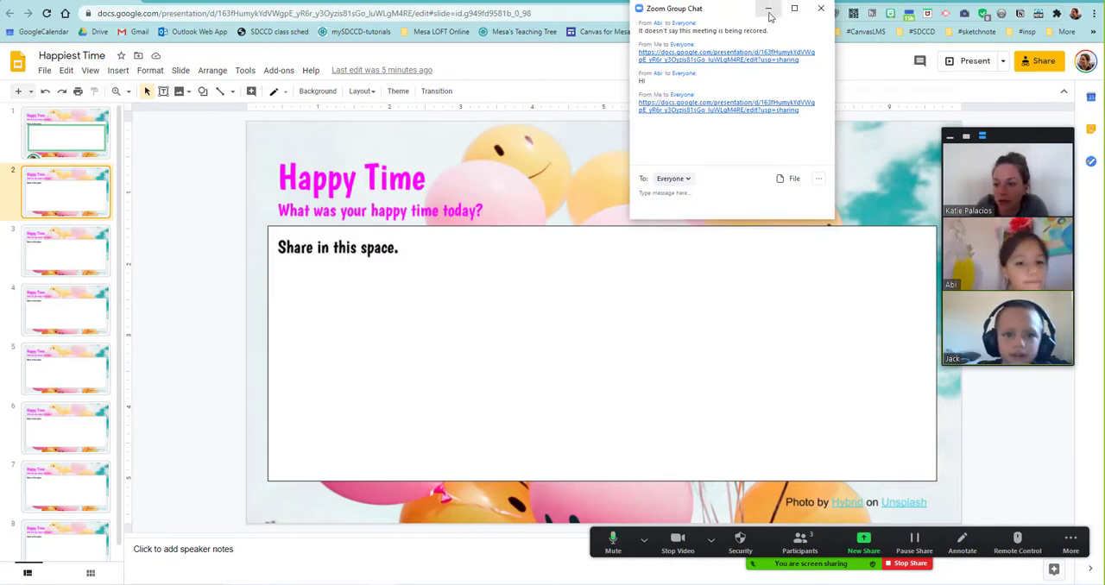
Step: Hide the Zoom meeting chat after posting the deck's link to everyone
left_click(768, 8)
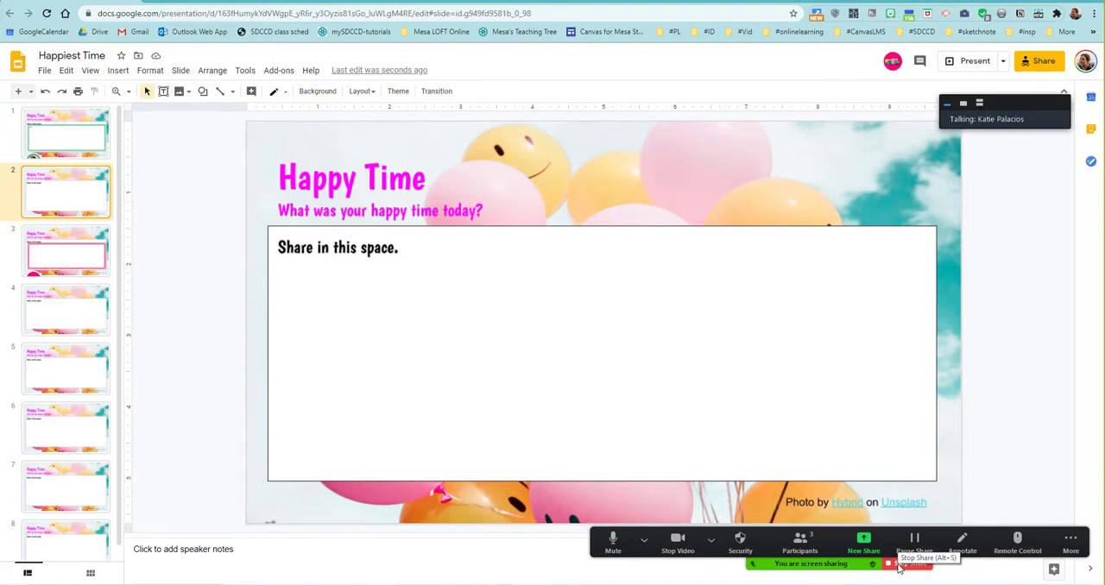
Step: Stop sharing the screen so students can edit their slides
left_click(888, 564)
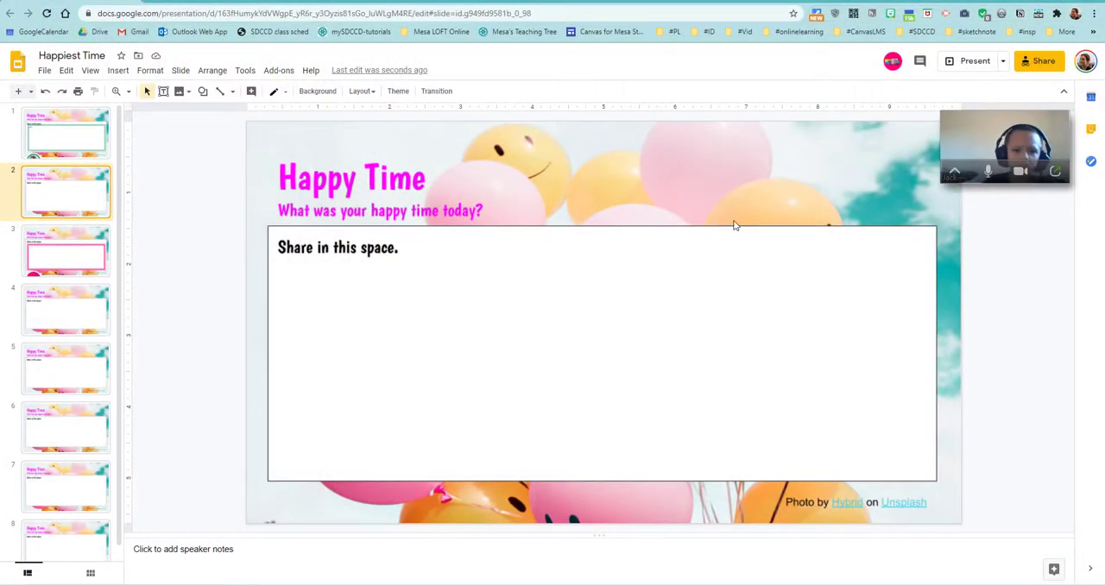
mouse_move(359, 311)
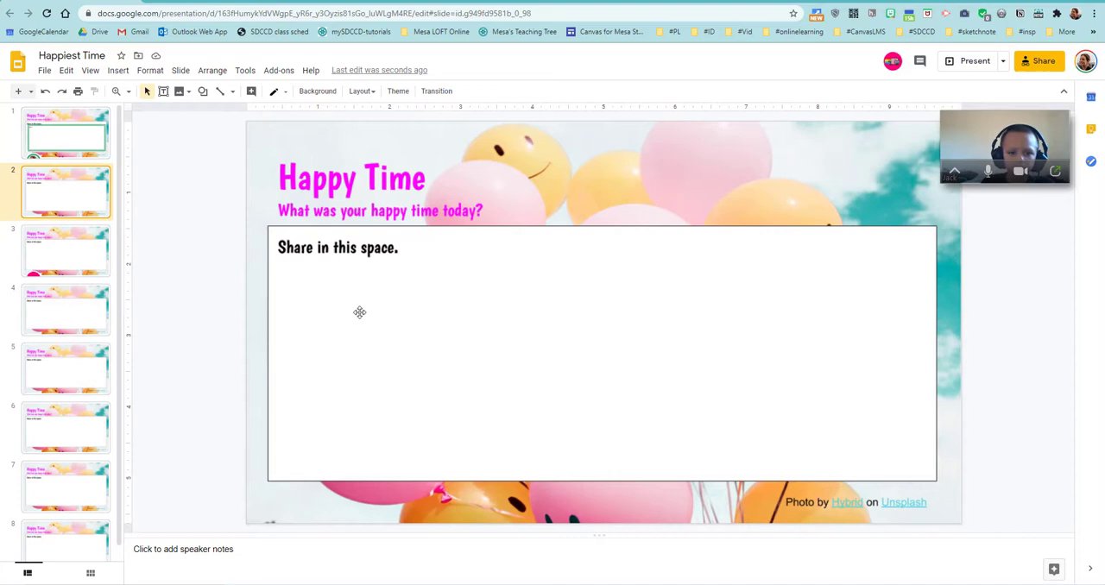
mouse_move(367, 308)
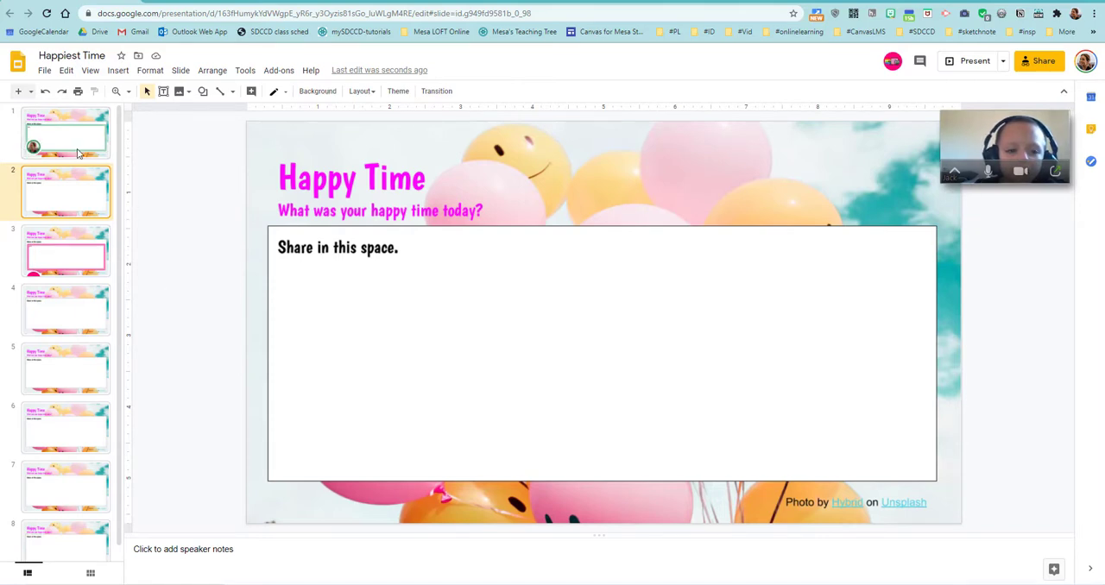
Step: Abi's name and the start of 'My happiest time pl...' answer appear on slide 1
type("Abi")
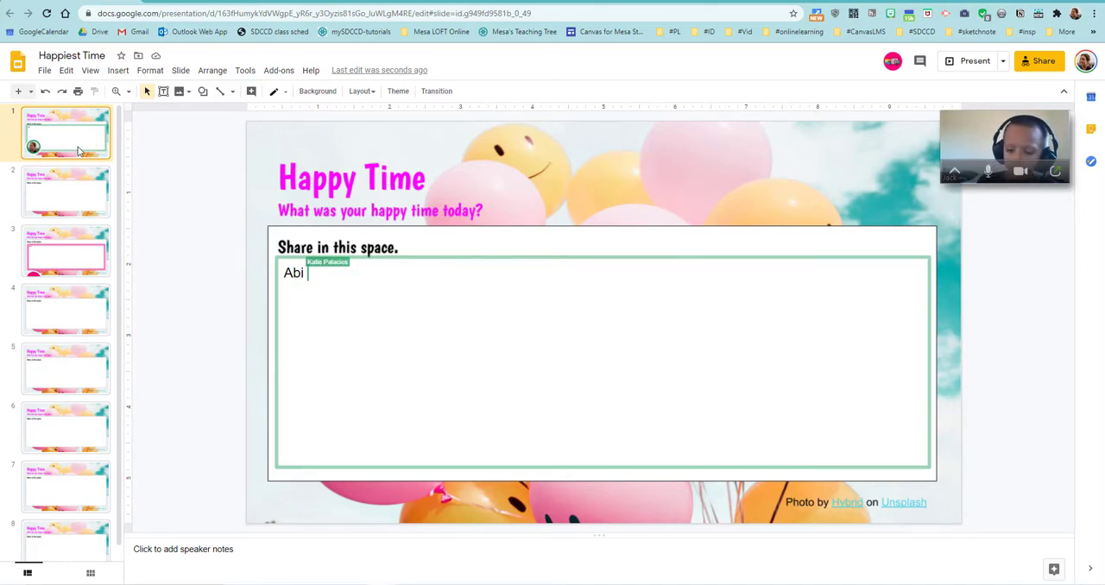
type(".")
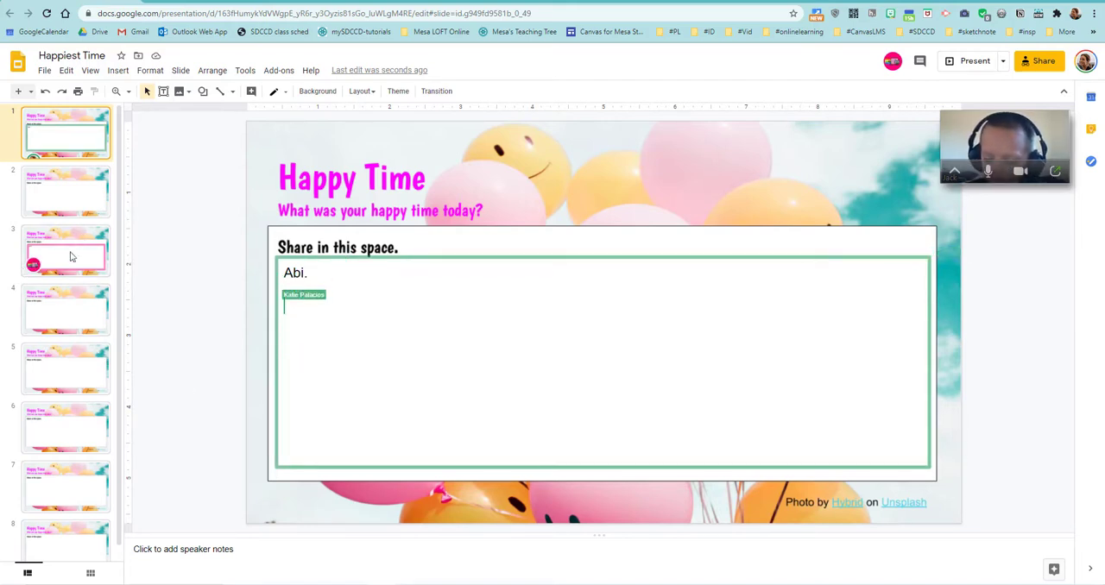
type("My hap")
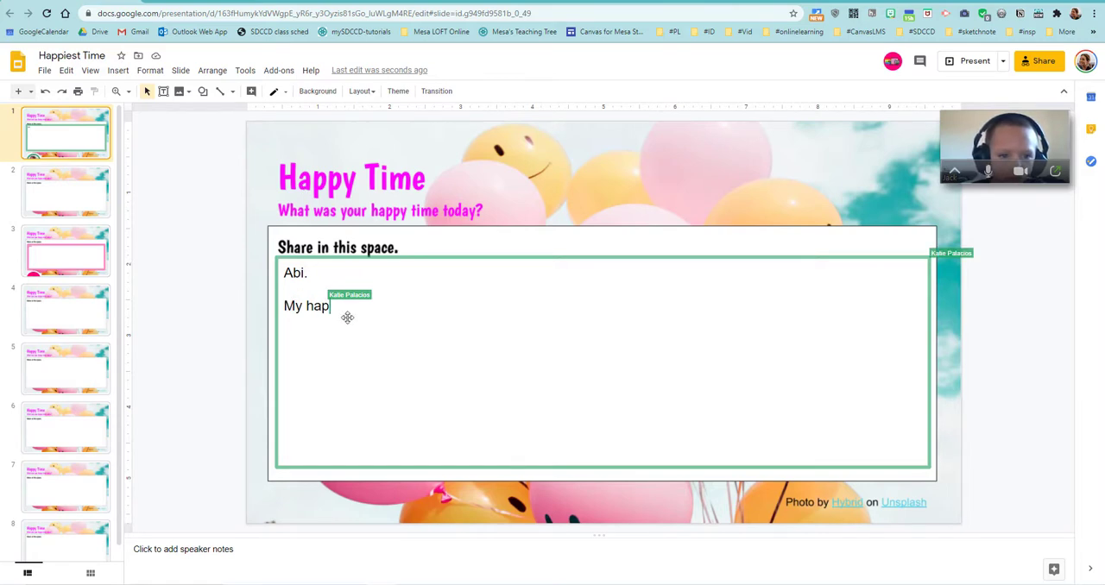
type("piest")
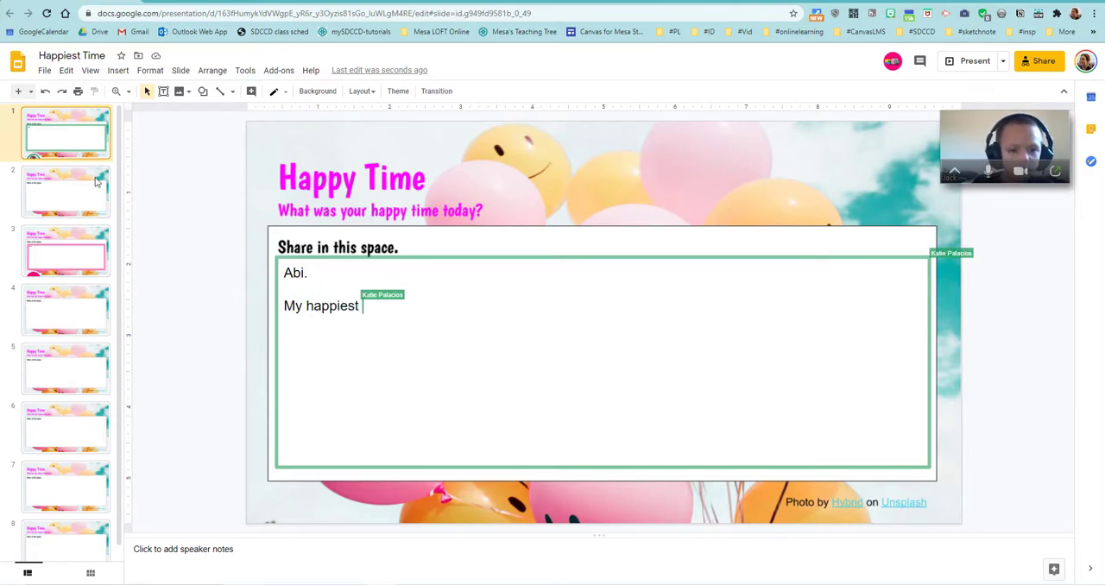
type("time")
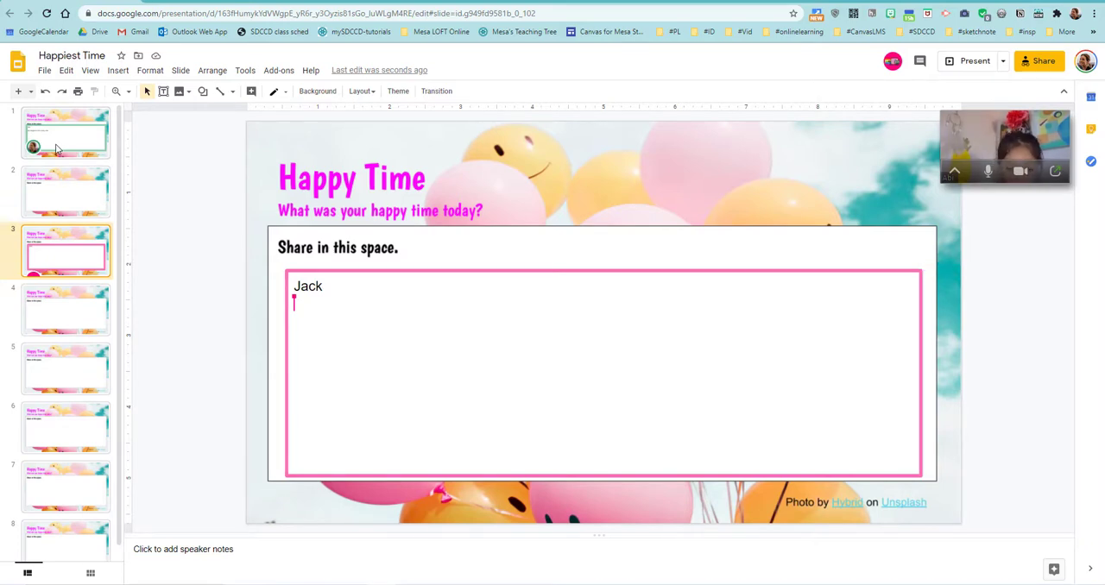
type("playing with Jack,")
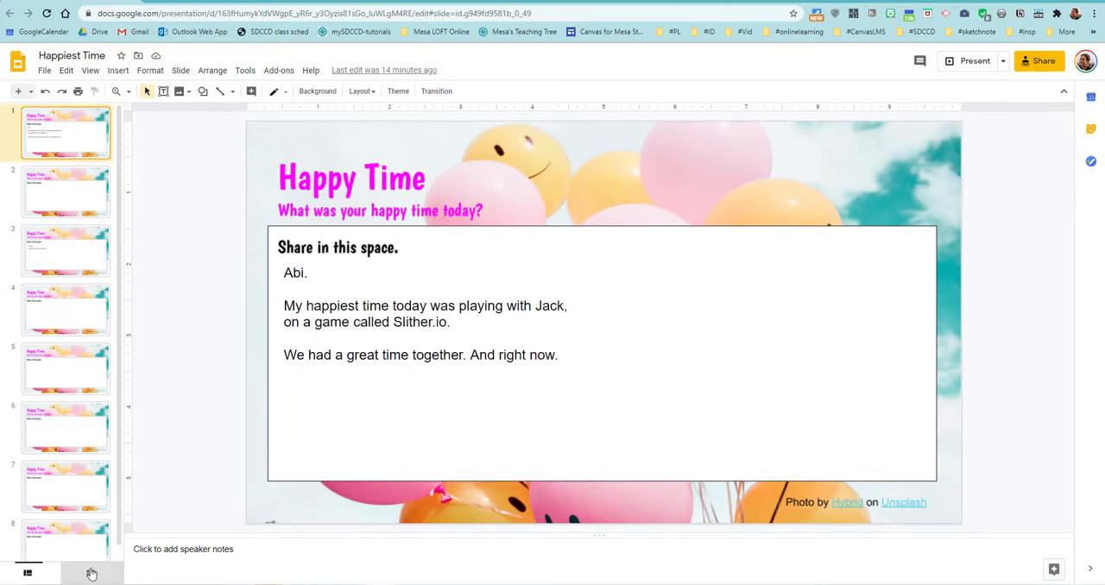
mouse_move(93, 574)
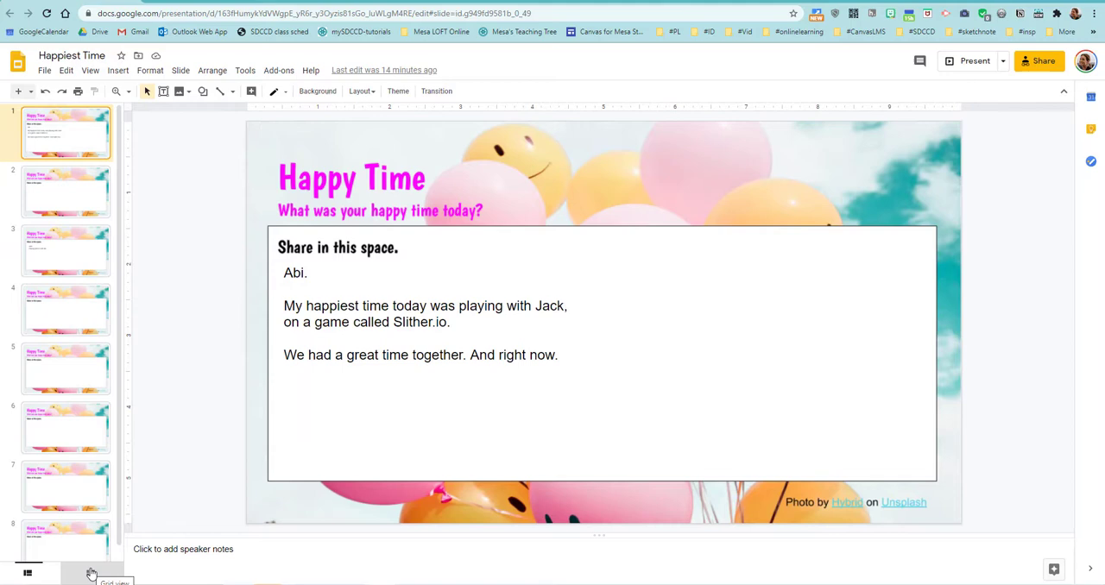
mouse_move(69, 266)
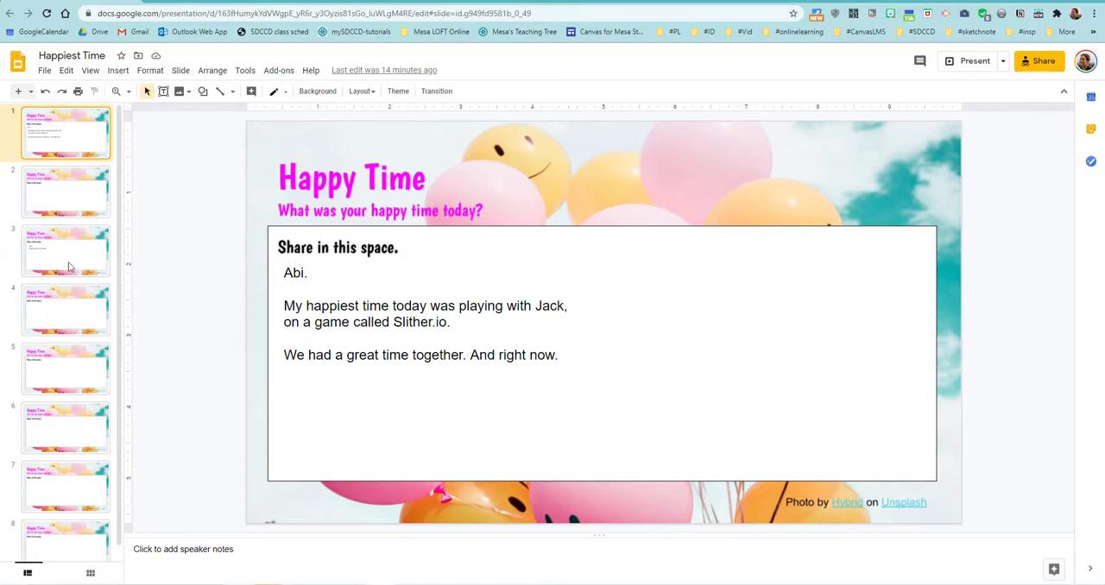
Step: View Jack's answer on slide 3, then show all eight slides as a grid
left_click(65, 251)
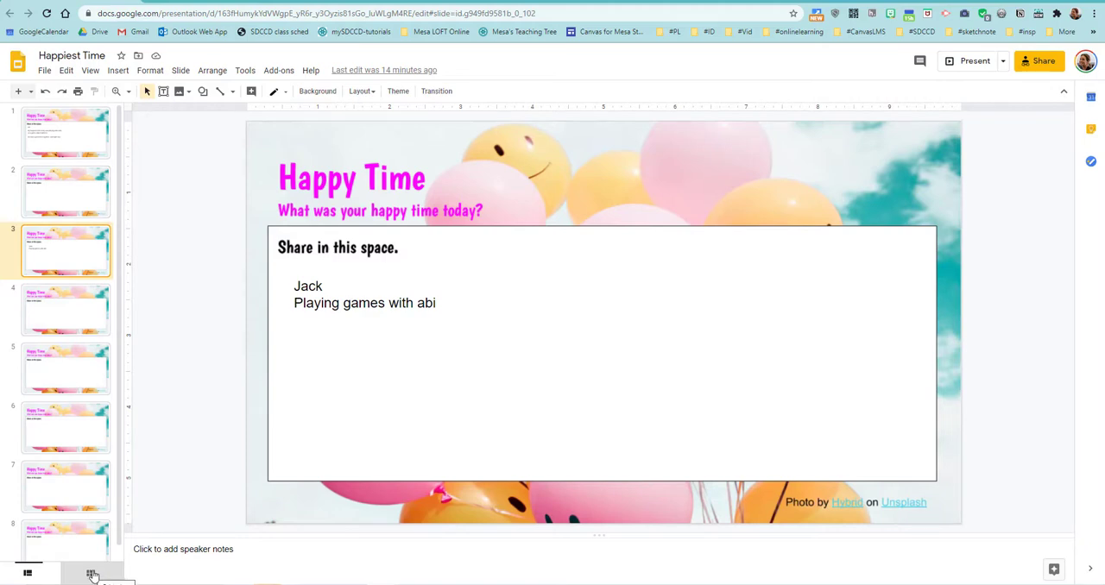
left_click(89, 572)
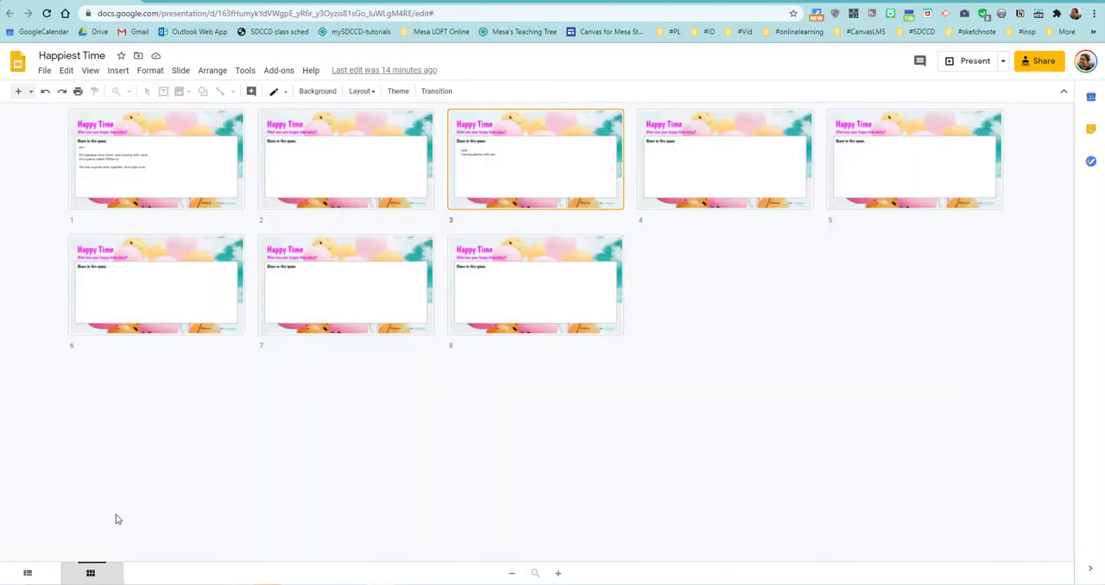
mouse_move(483, 172)
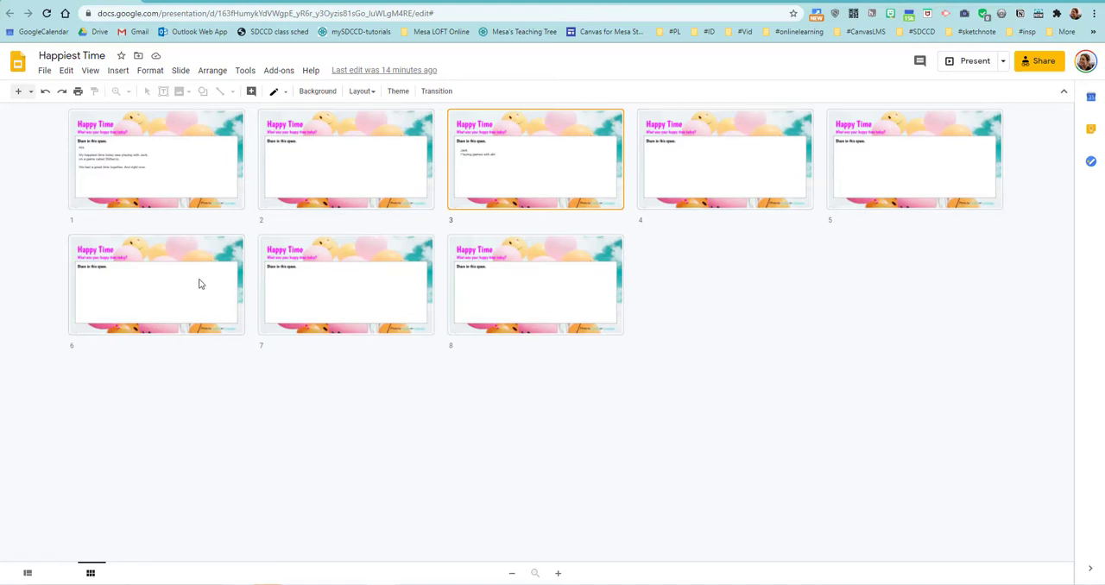
mouse_move(194, 266)
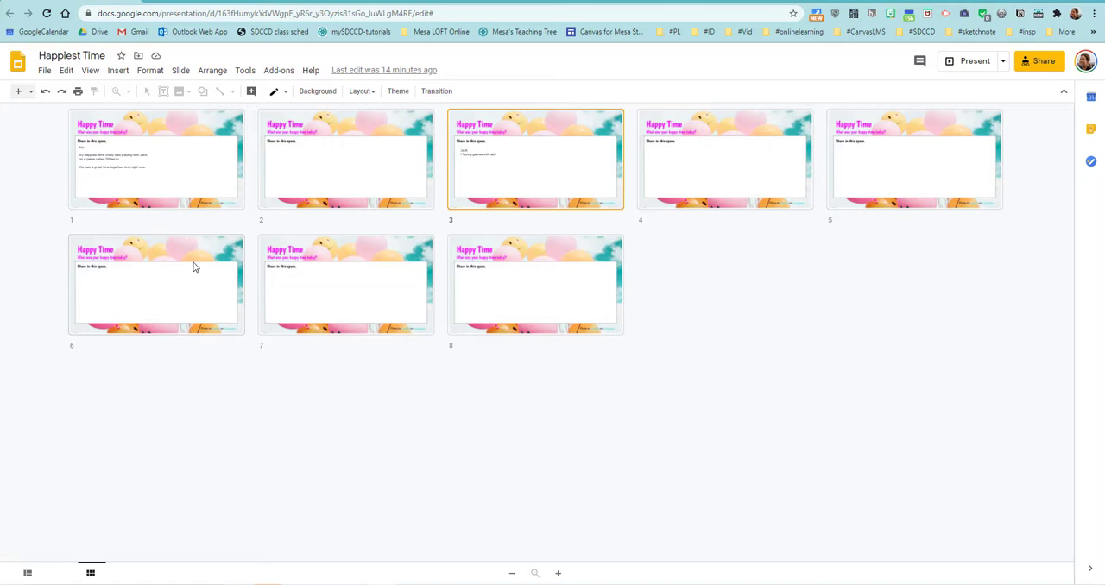
mouse_move(811, 355)
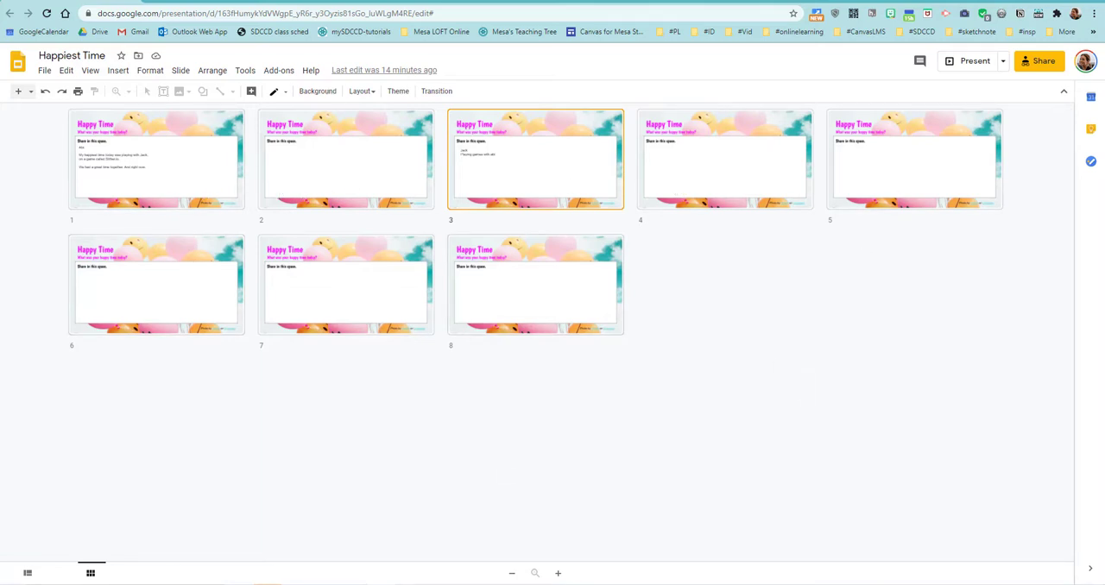
Step: Return to single-slide editing and flip between slides 1 and 3 to follow responses
left_click(26, 572)
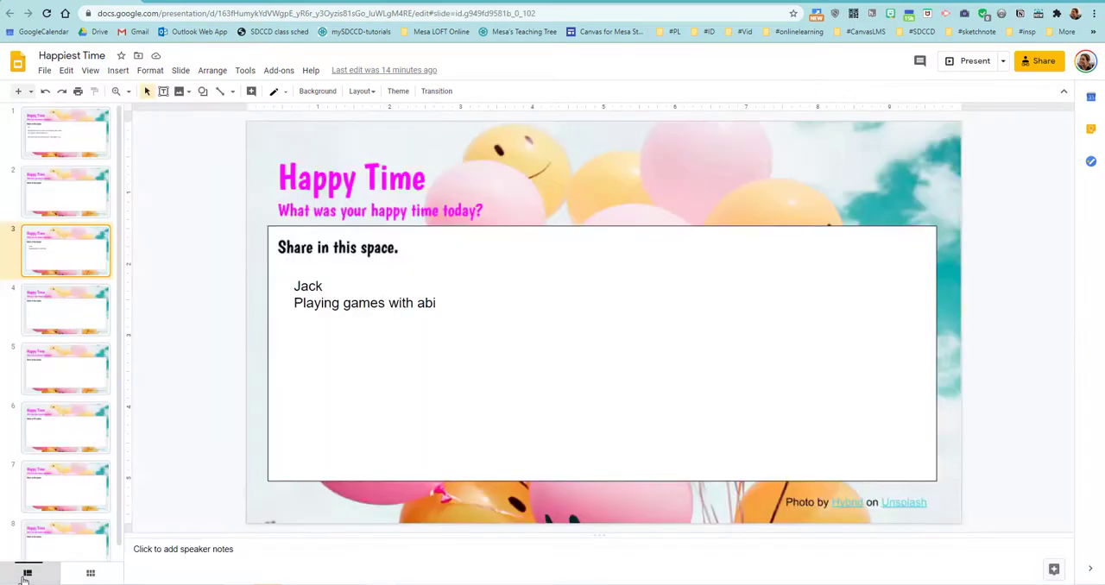
left_click(64, 132)
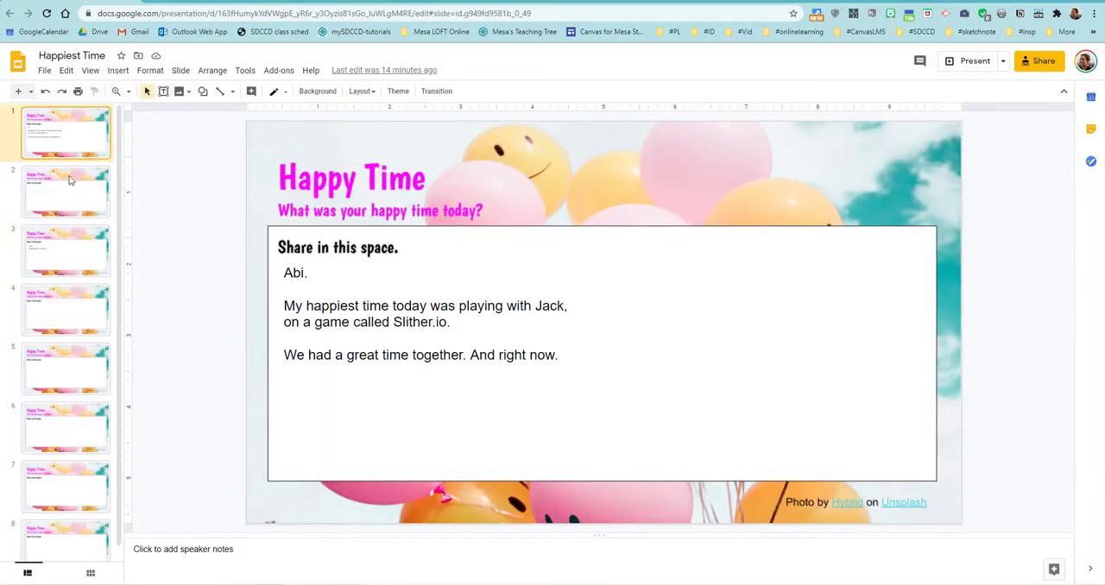
left_click(66, 250)
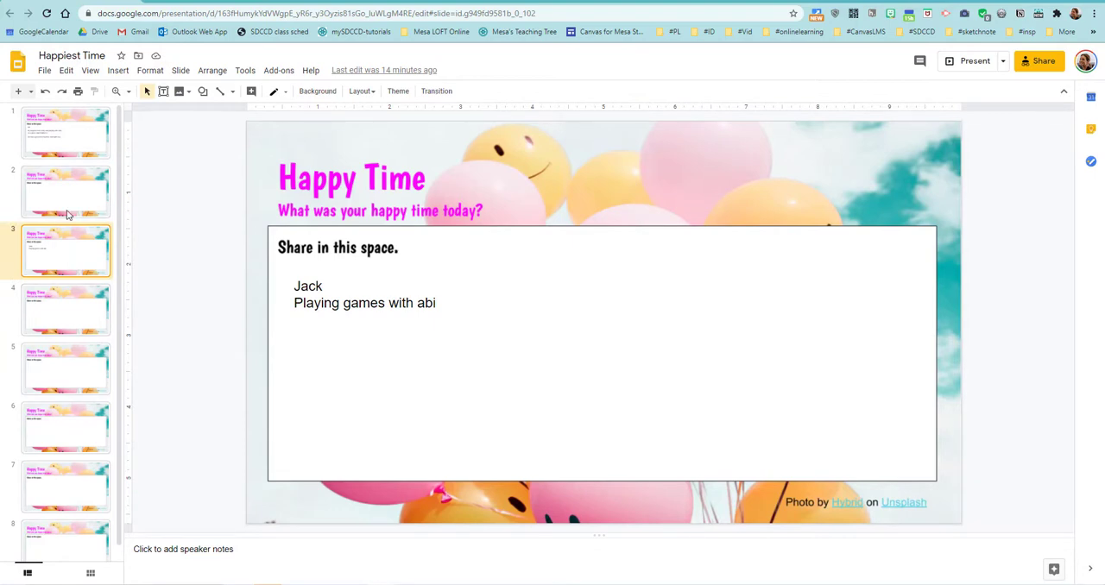
left_click(65, 132)
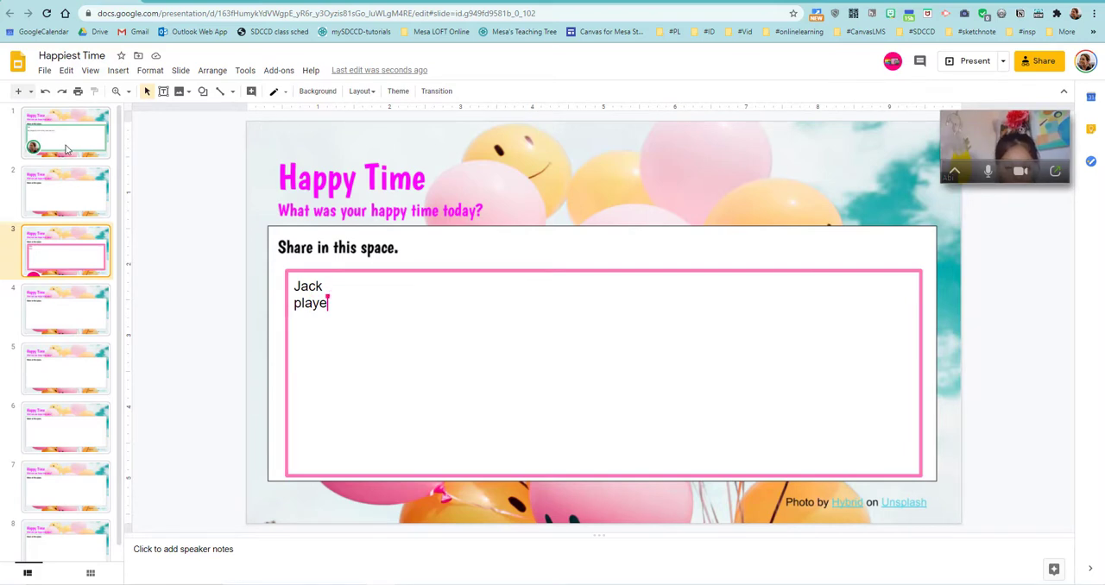
Step: Check slides 1, 7 and 5 while Jack's name is typed on his slide
left_click(66, 132)
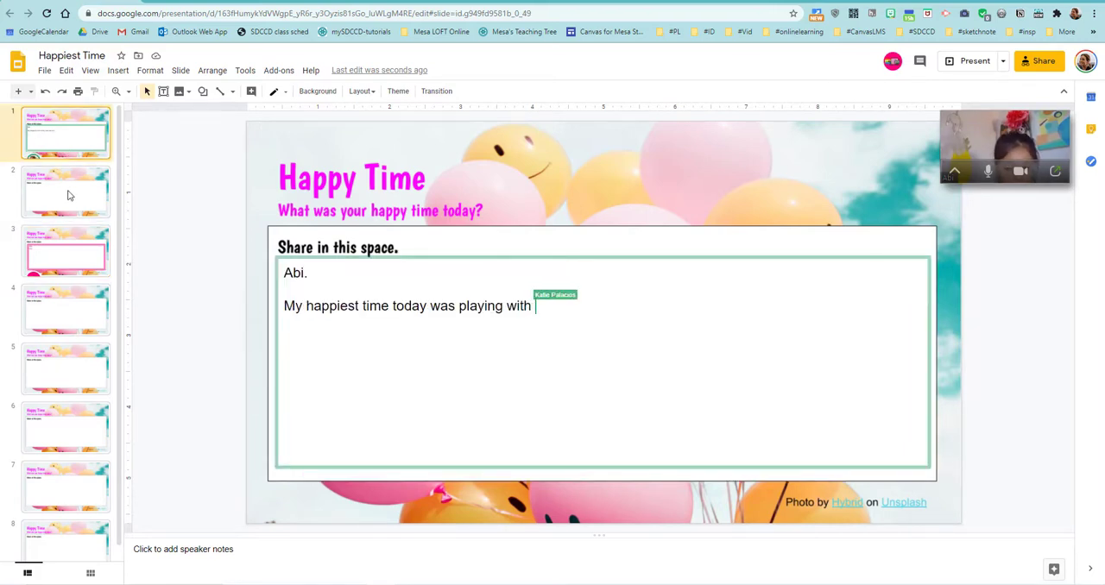
type("Jack")
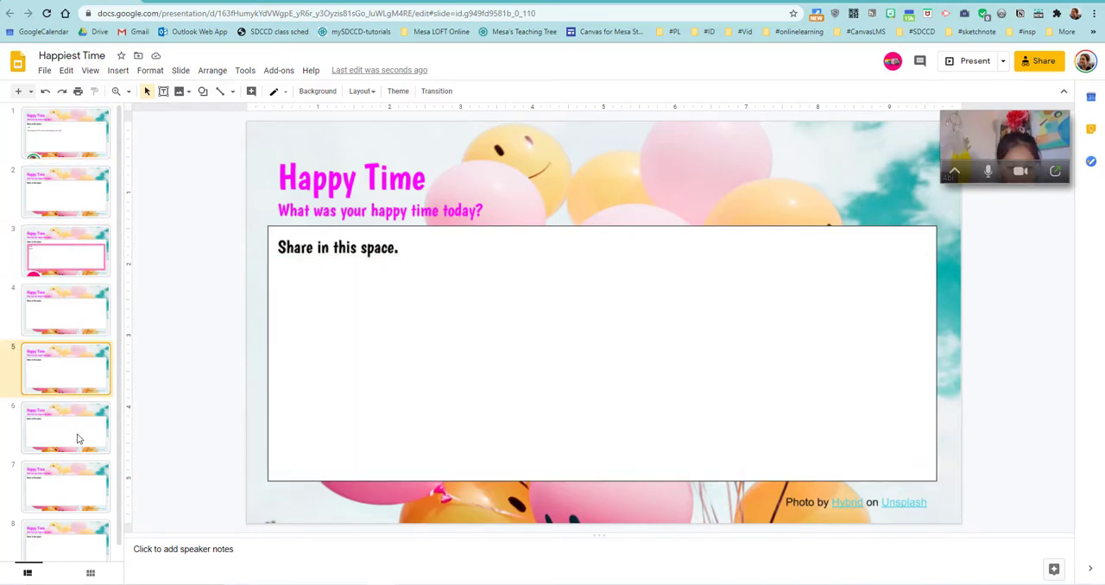
left_click(66, 486)
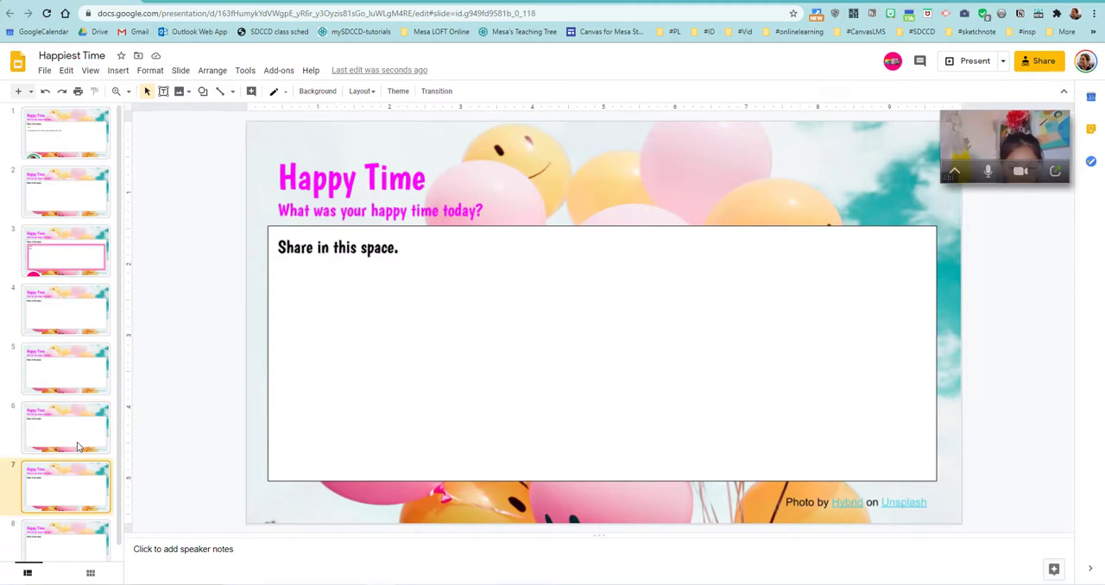
left_click(65, 369)
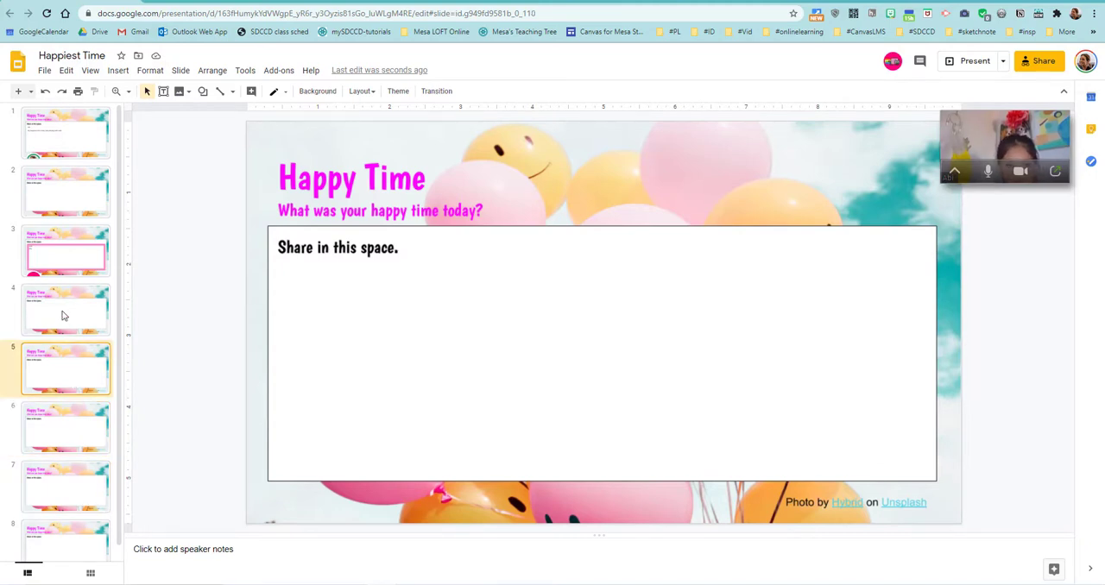
mouse_move(70, 439)
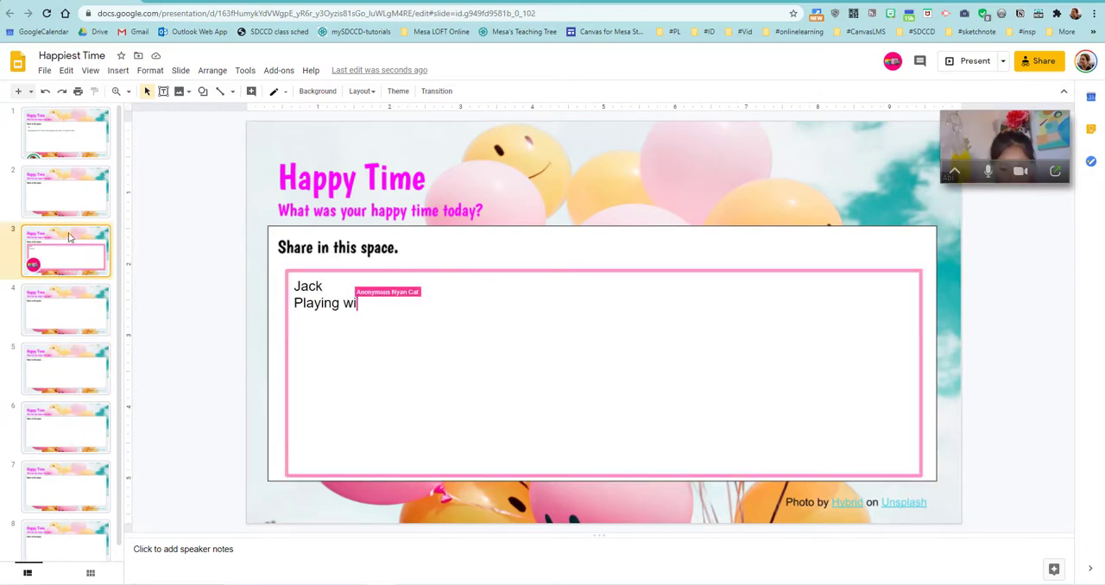
Step: Jack's slide 3 answer grows to 'Playing games with abi'
type("th")
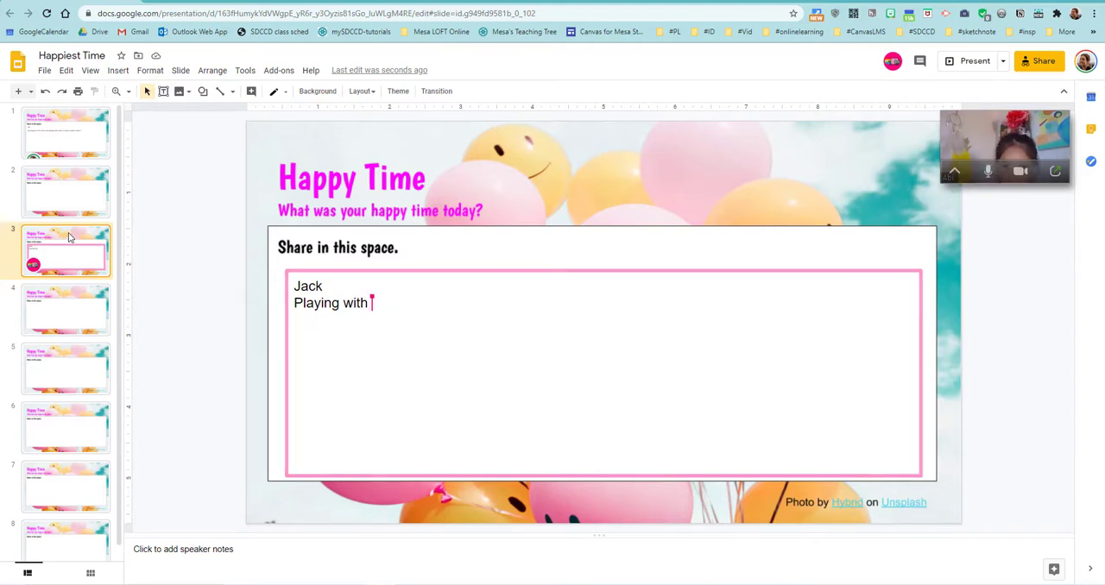
key("Backspace")
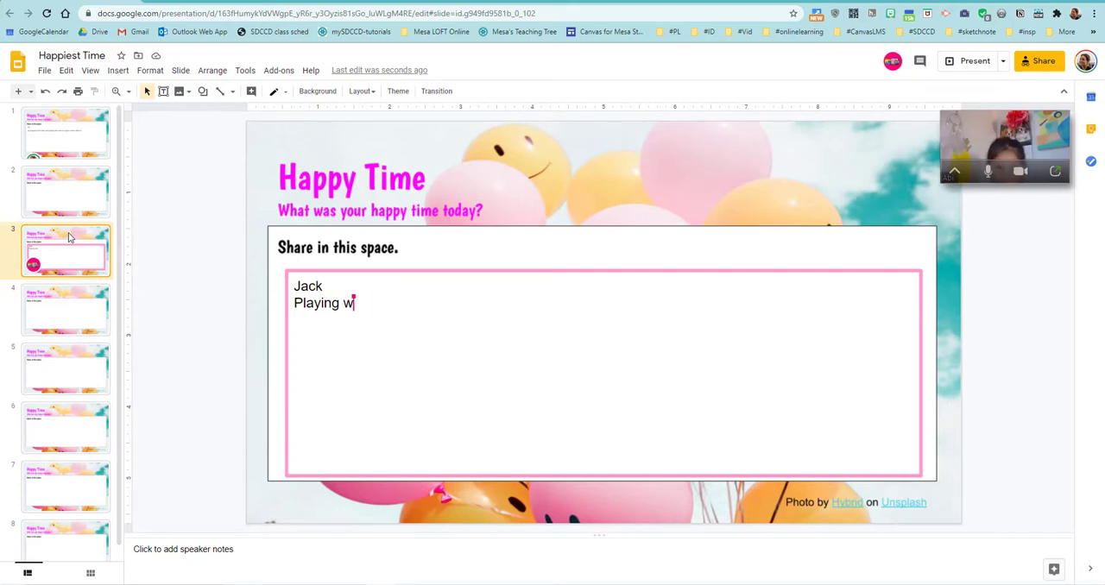
key("Backspace")
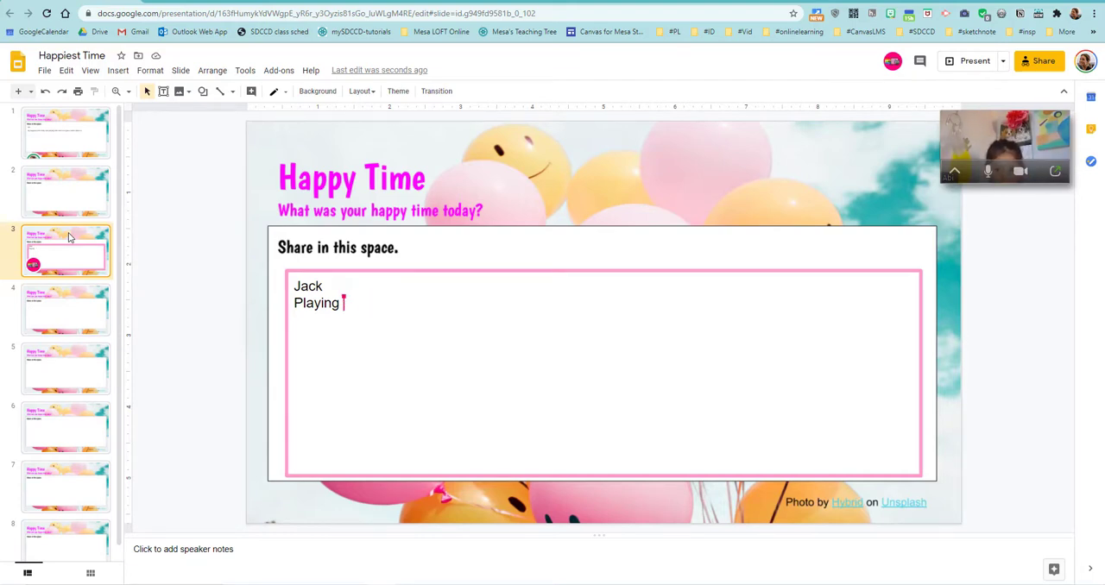
type("gam")
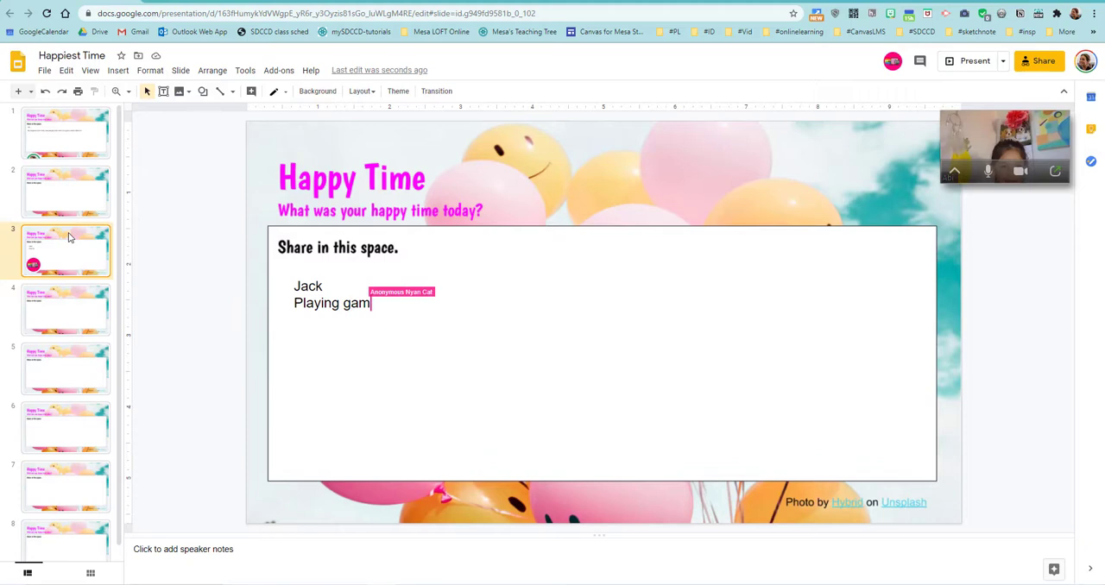
type("es")
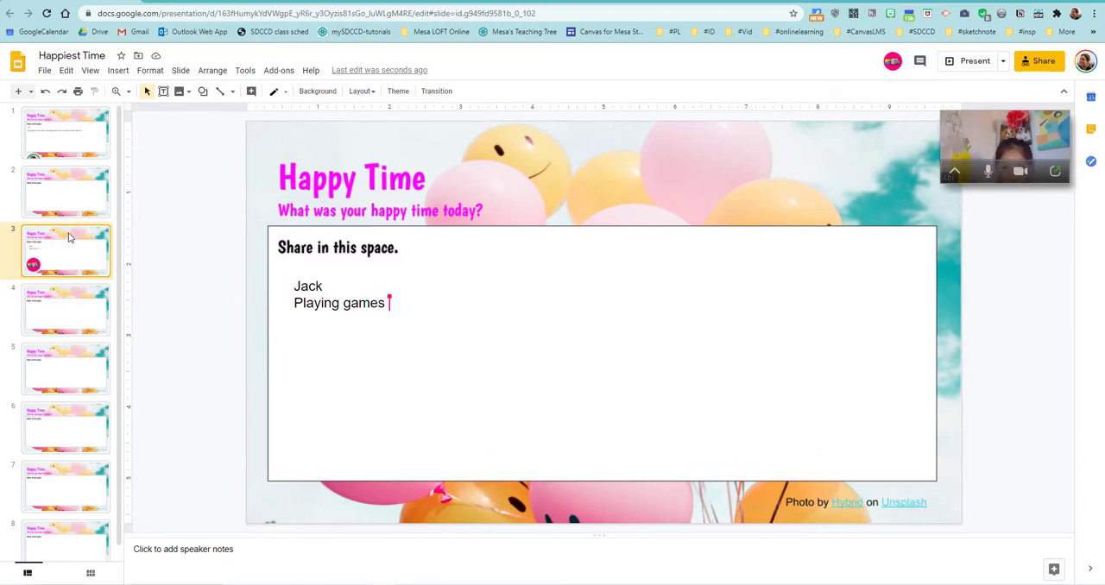
type("wi")
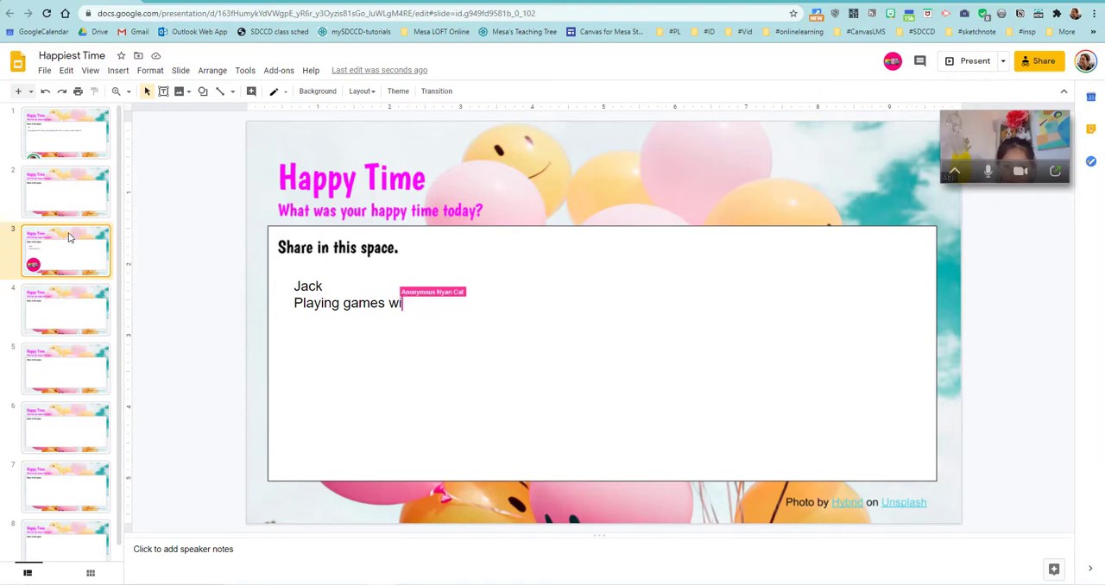
type("th")
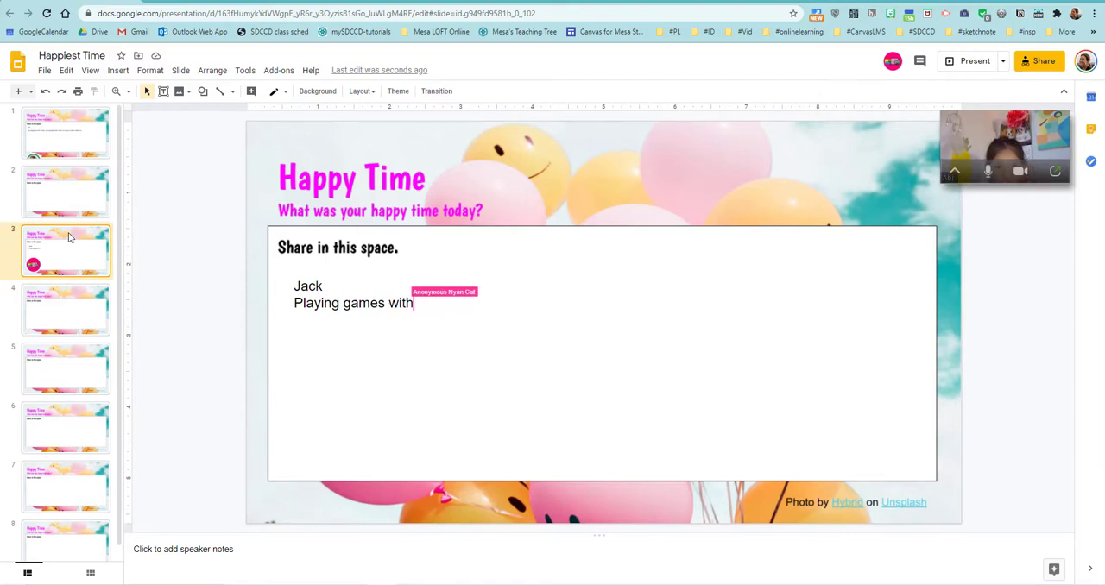
type("a")
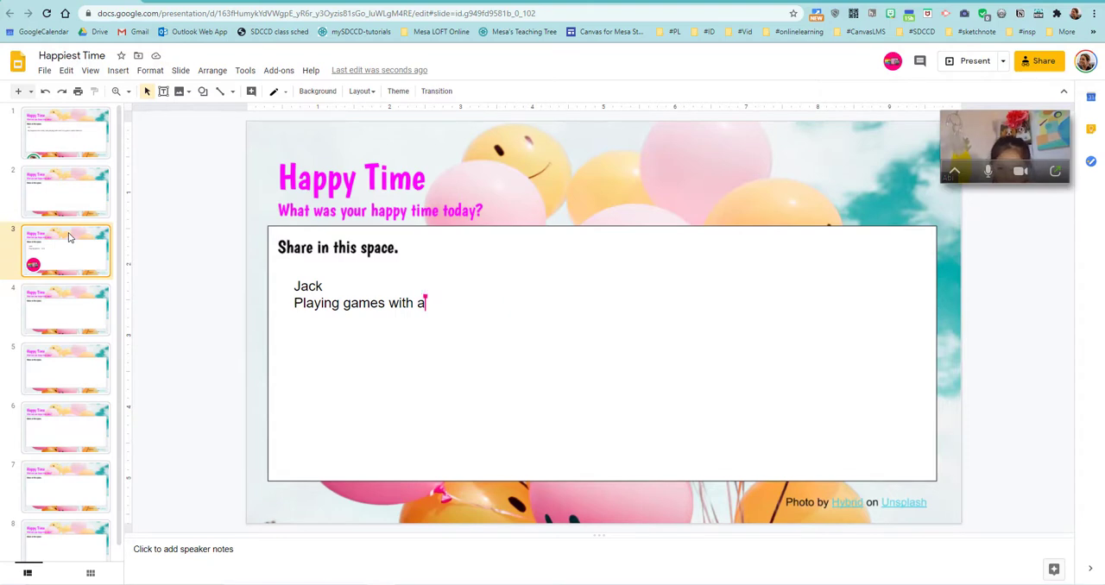
type("bi")
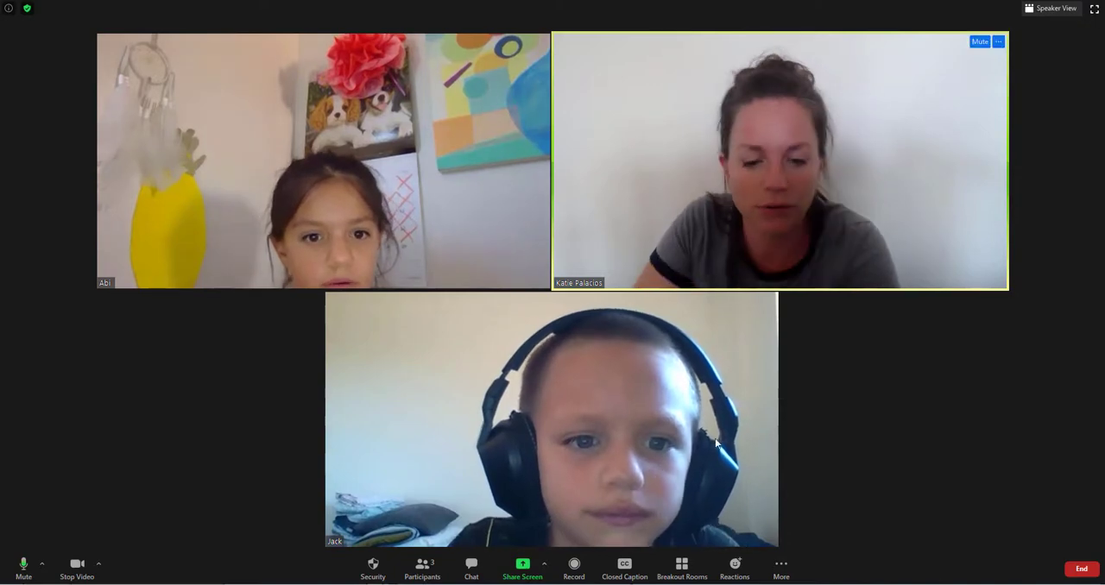
Step: Share the whole screen with the Zoom meeting, showing the Happy Time deck
left_click(522, 568)
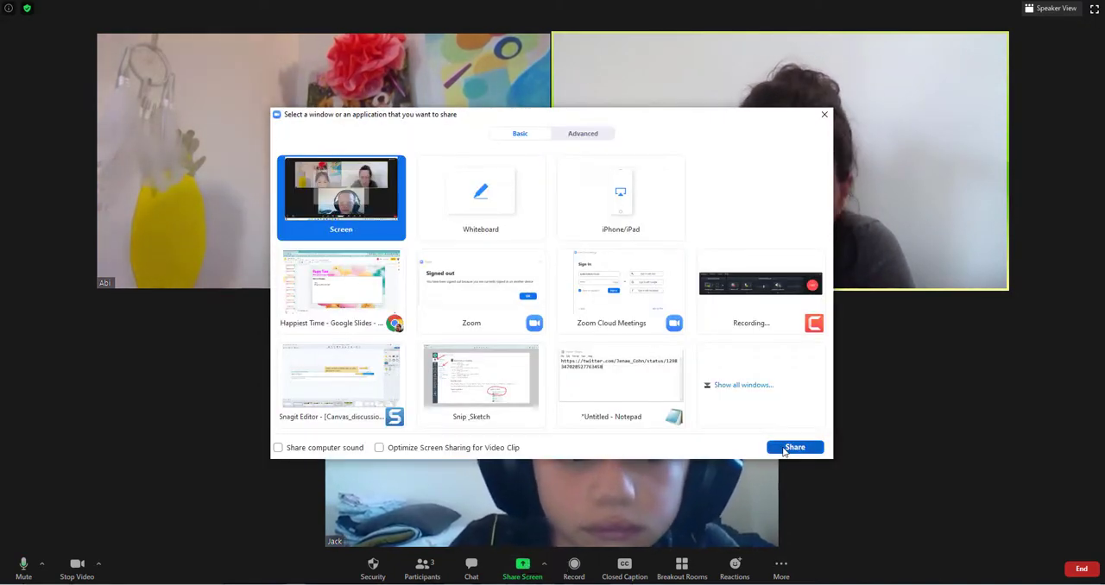
left_click(794, 447)
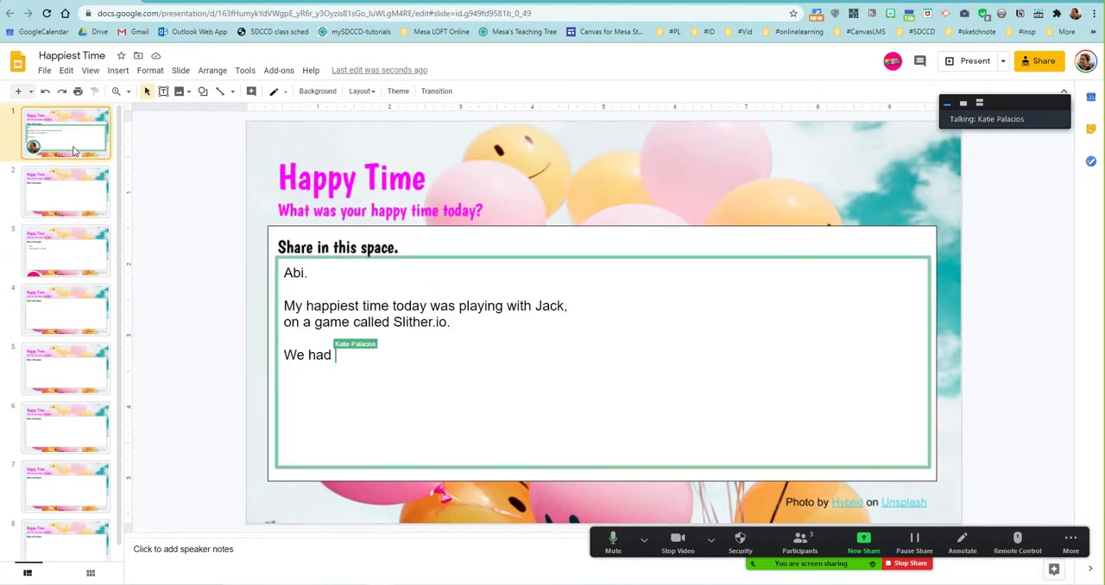
Step: Finish Abi's slide 1 answer with 'We had a great time together.', correcting the typo
type("a great t")
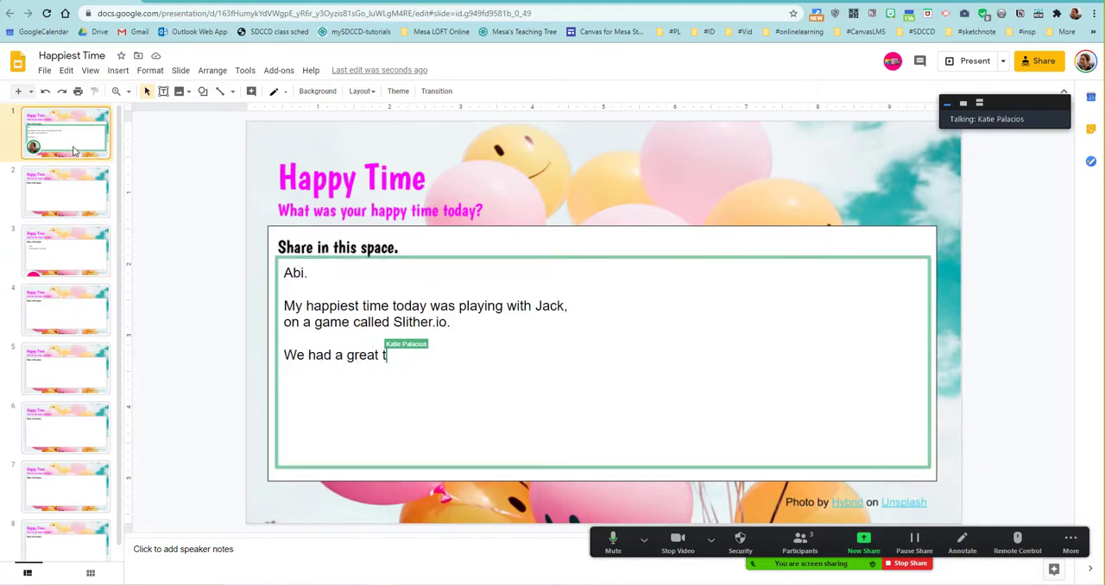
type("ime togete")
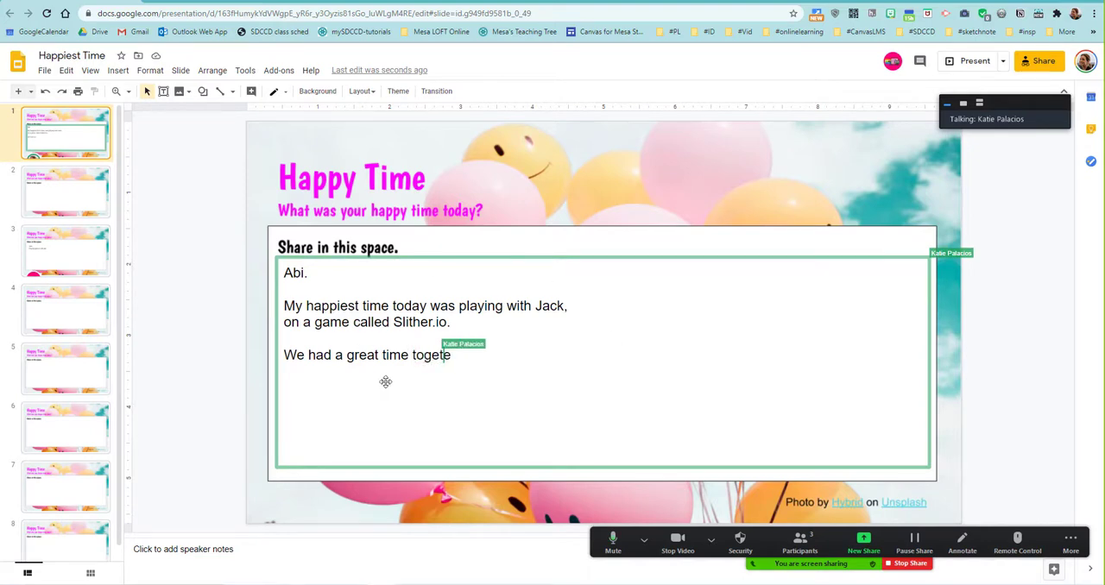
key("Backspace")
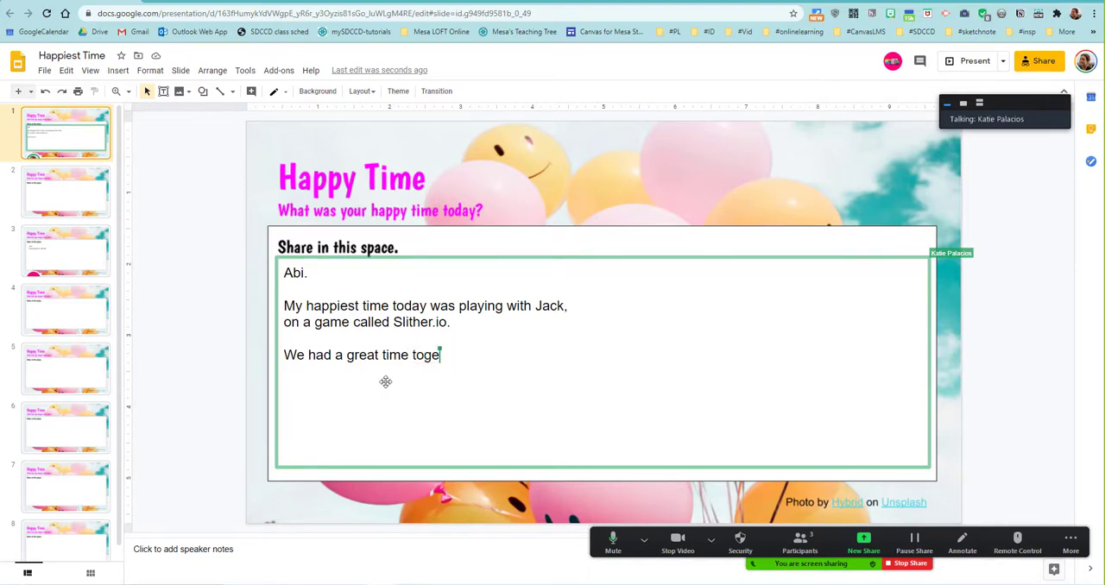
type("ther.")
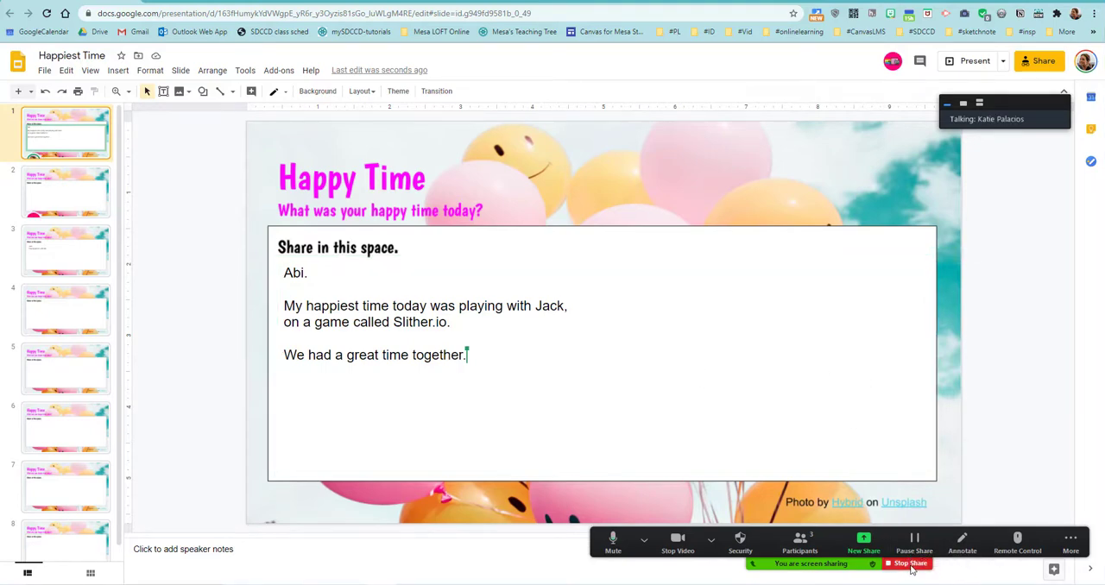
Step: Stop sharing the screen, returning to the Zoom meeting view
left_click(907, 562)
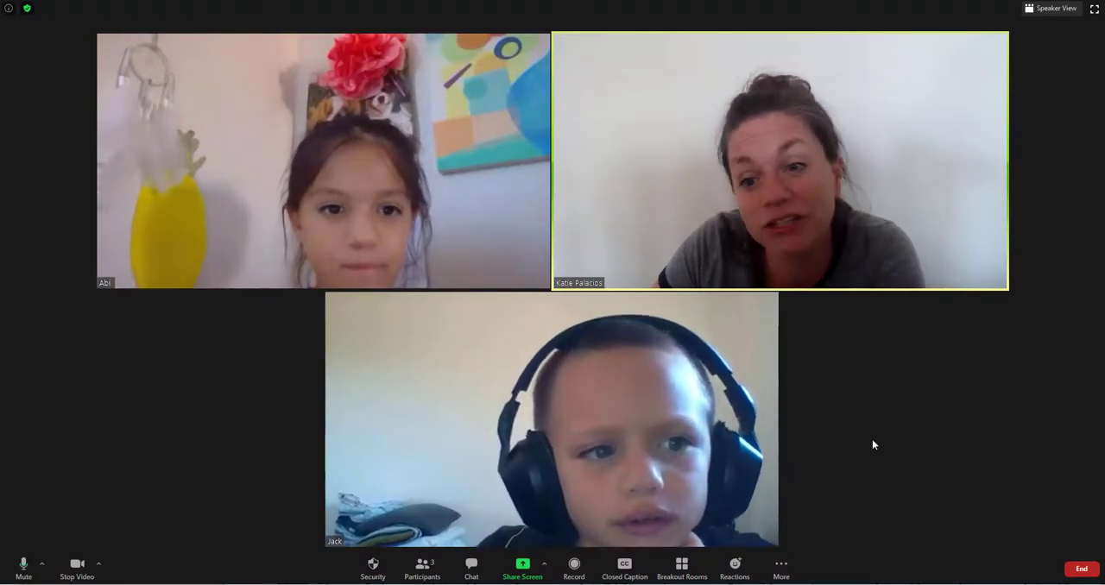